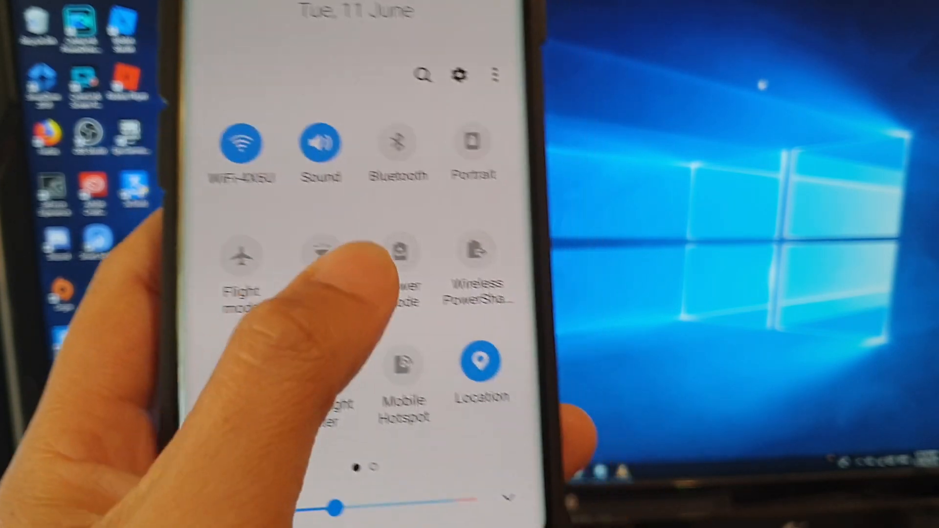
- Expand the Quick Panel to review every tile, then go to phone Settings via the gear
scroll("left", 3)
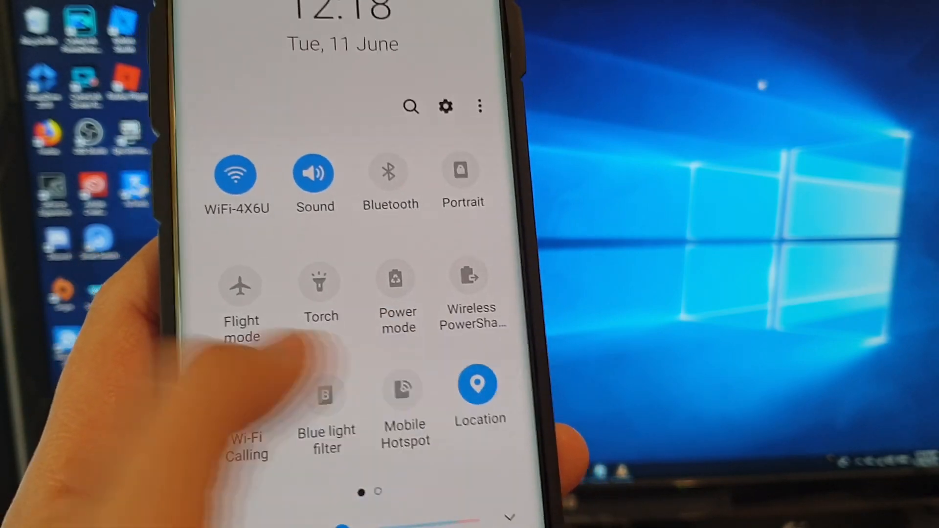
scroll("left", 3)
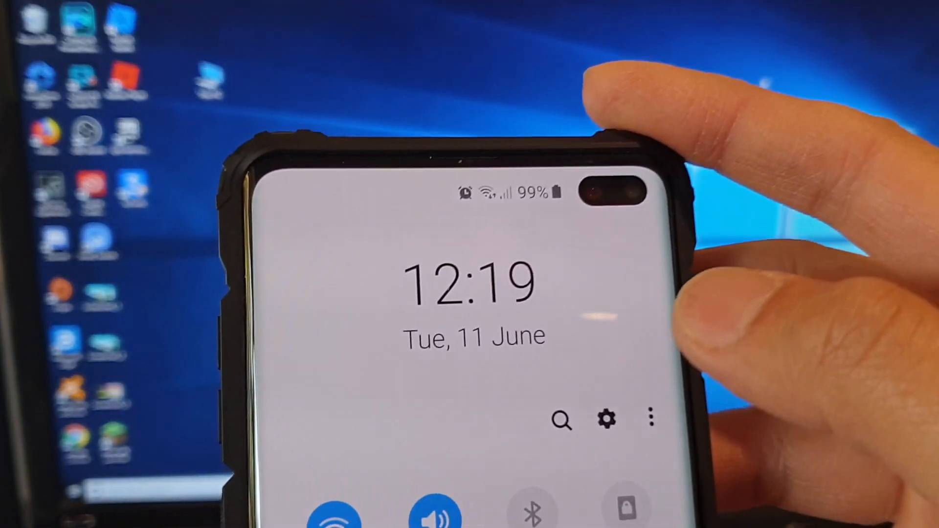
scroll("down", 3)
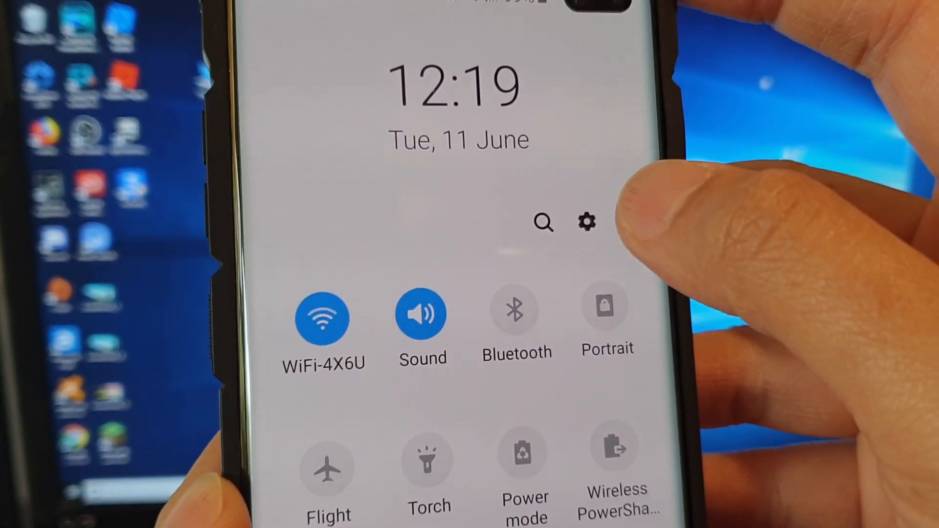
left_click(586, 222)
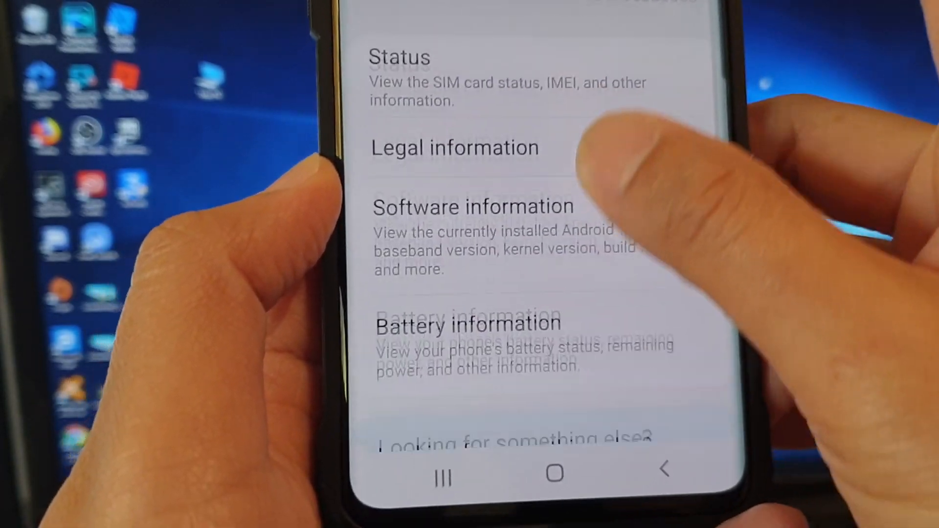
- Enable Developer options by repeatedly tapping Build number under Software information
scroll("down", 3)
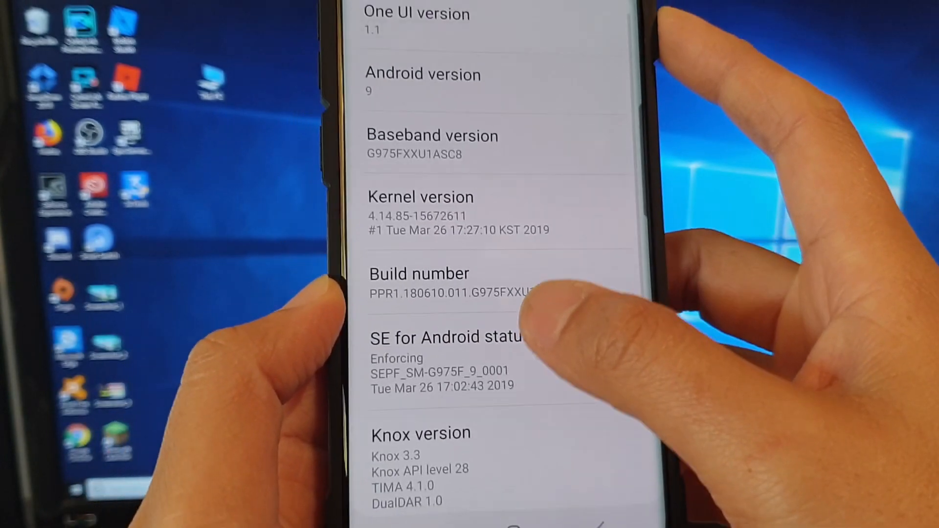
left_click(419, 282)
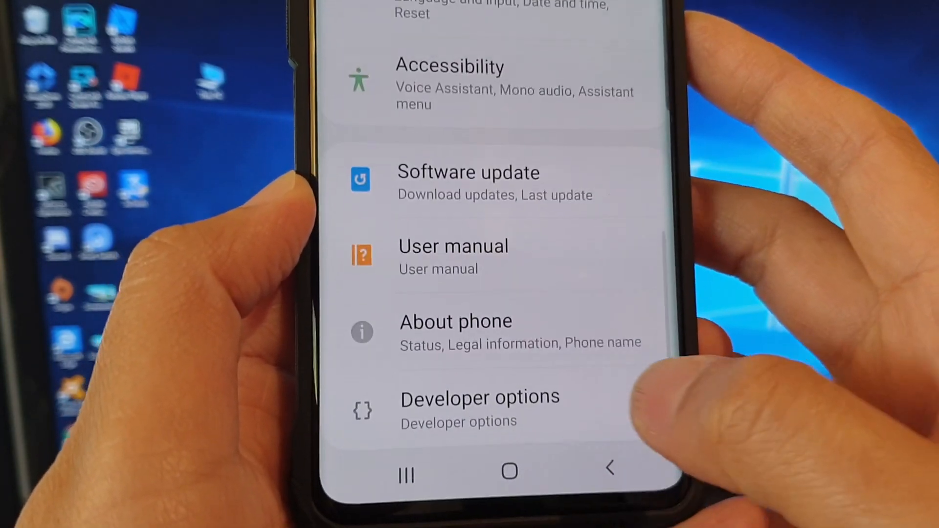
- Switch on USB debugging in Developer options and accept the Allow USB debugging prompt
scroll("down", 3)
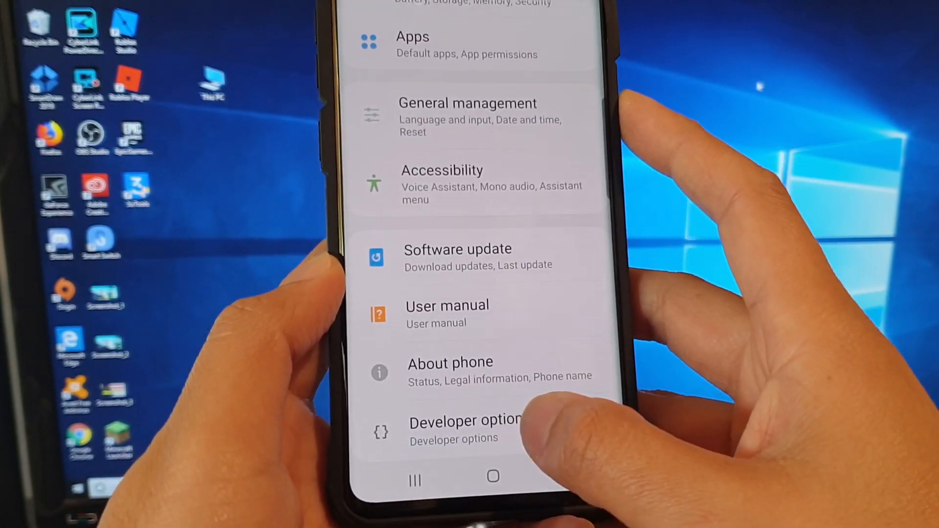
left_click(464, 429)
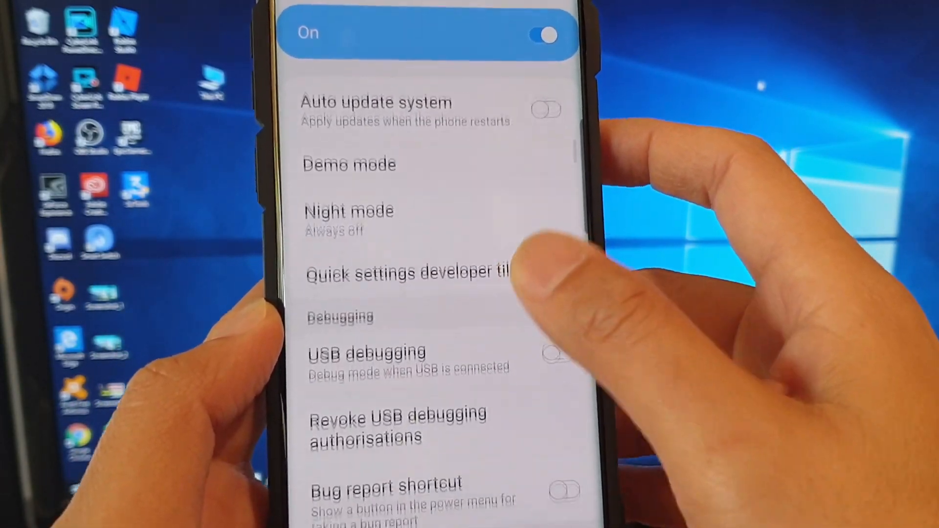
left_click(552, 353)
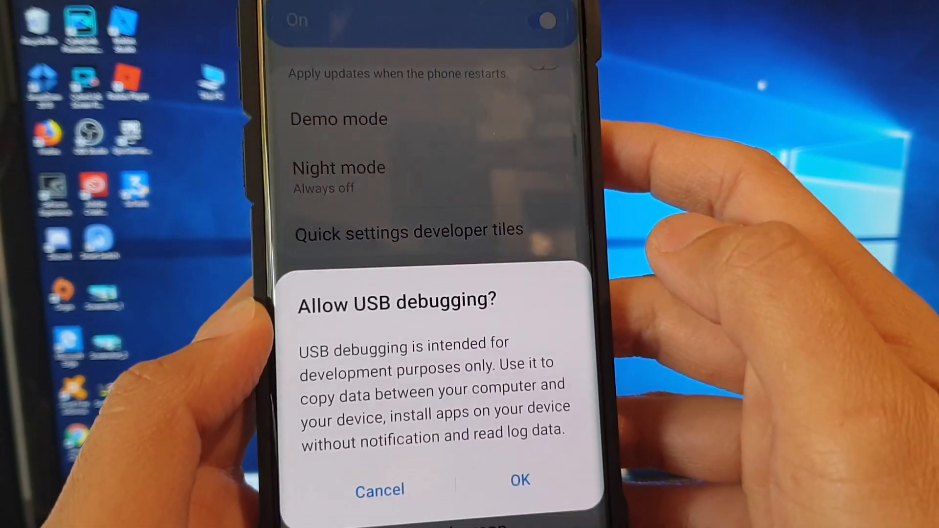
left_click(519, 480)
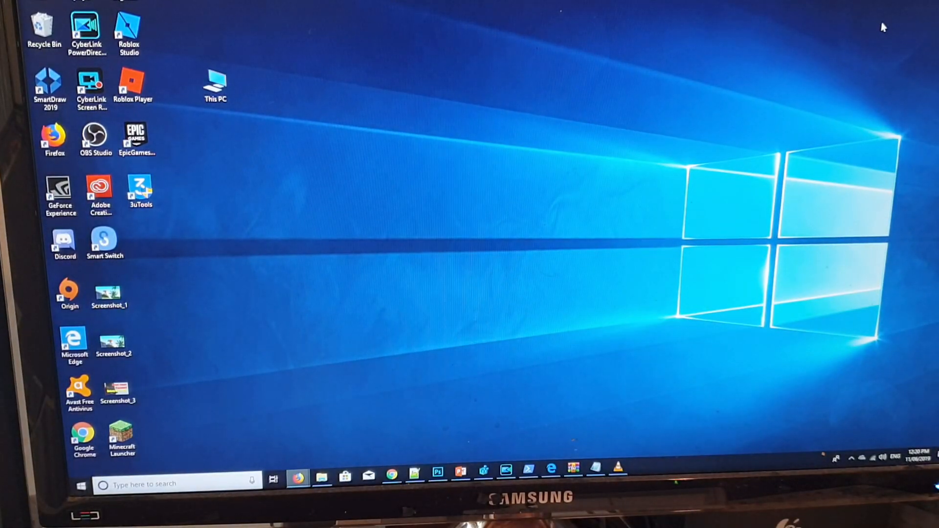
mouse_move(484, 166)
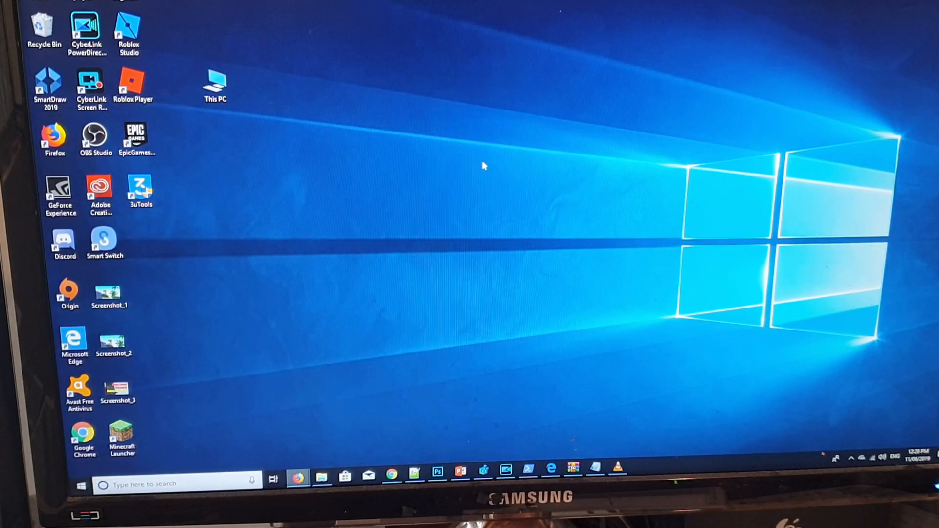
- Launch Firefox and browse to the Android SDK Platform Tools release notes page
left_click(297, 484)
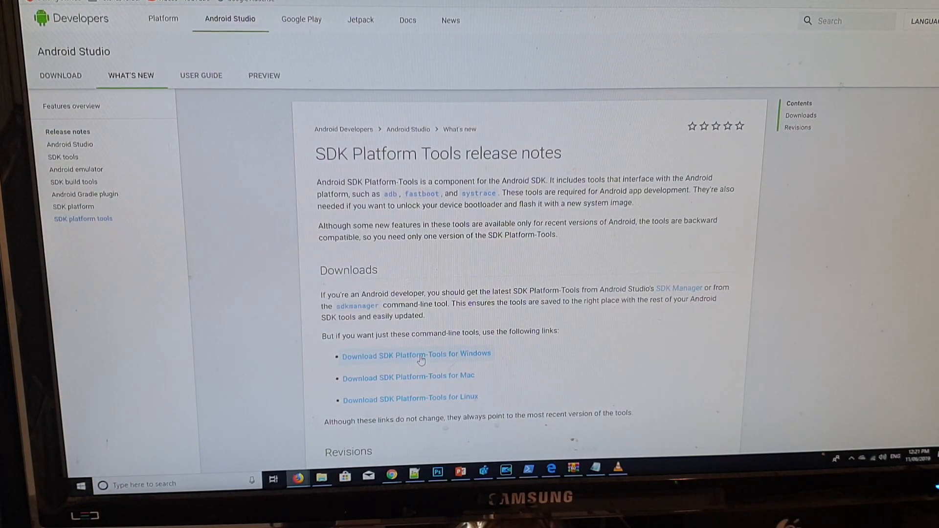
- Download the SDK Platform-Tools for Windows zip, accepting the terms and saving the file
left_click(416, 355)
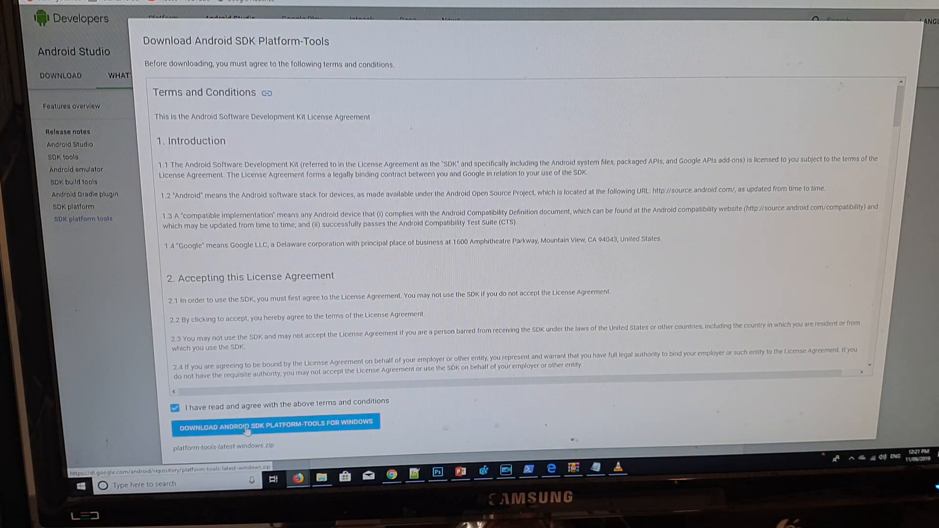
left_click(275, 422)
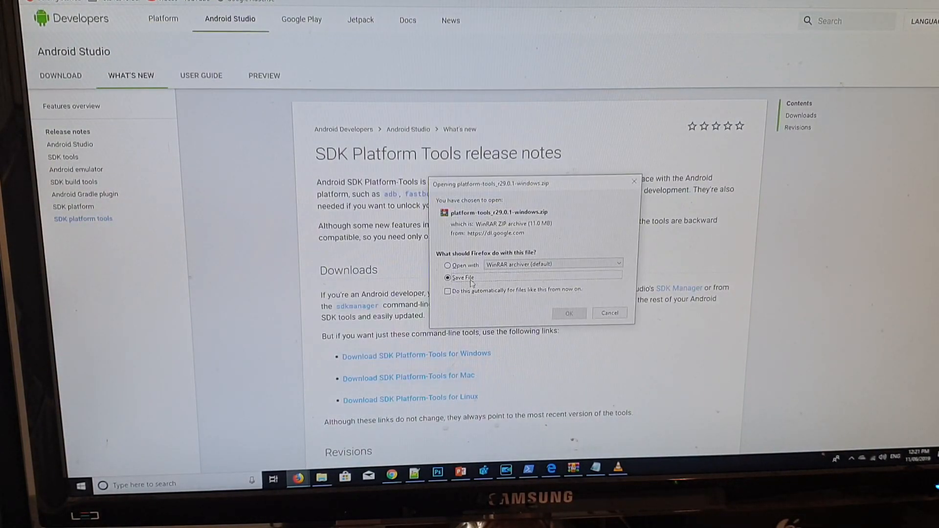
left_click(568, 313)
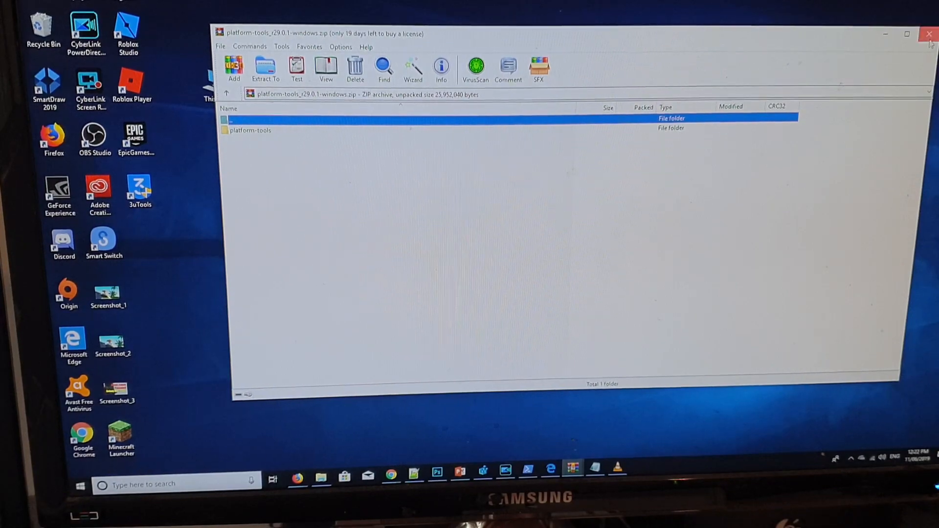
- Close WinRAR and browse the extracted desktop platform-tools folder containing adb and fastboot
left_click(929, 35)
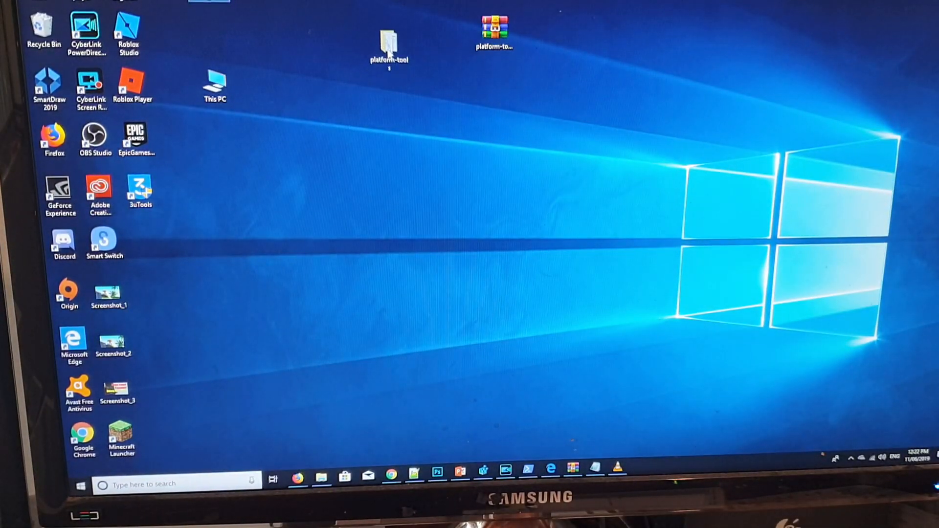
left_click(390, 36)
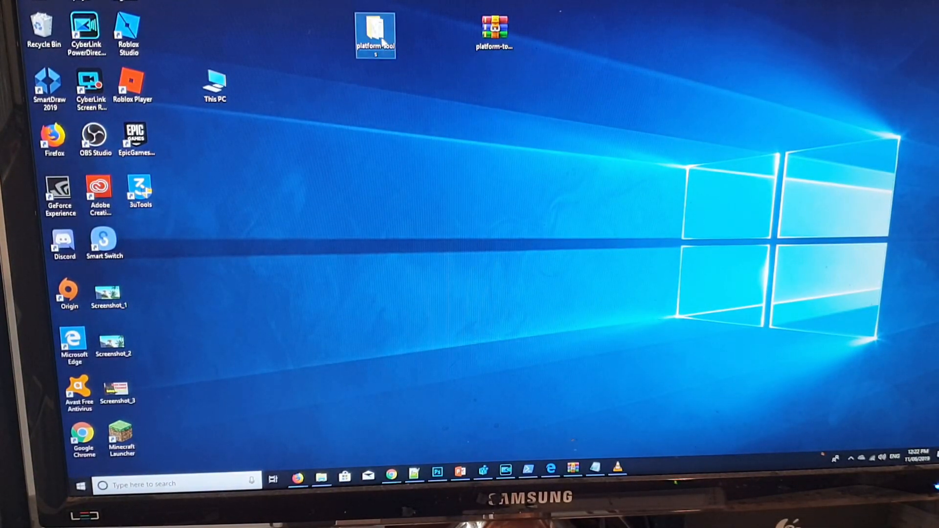
double_click(375, 30)
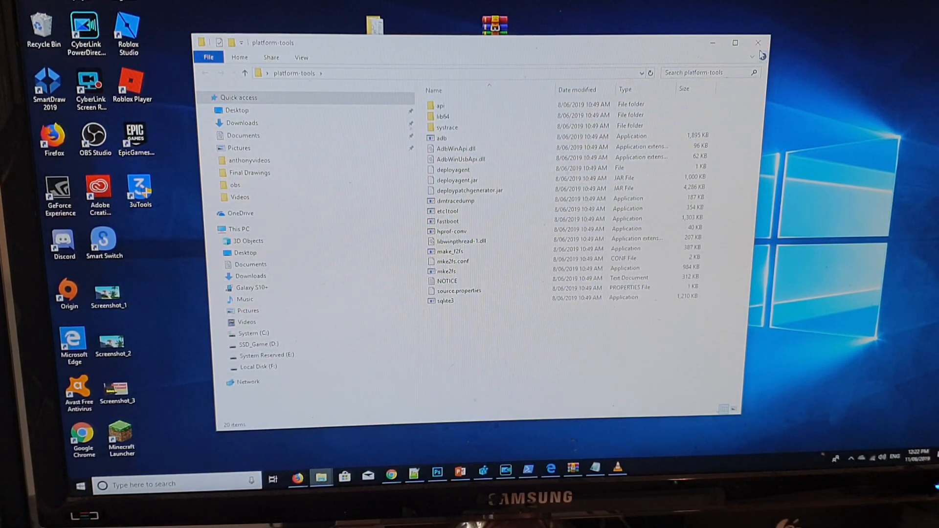
left_click(757, 43)
type("c")
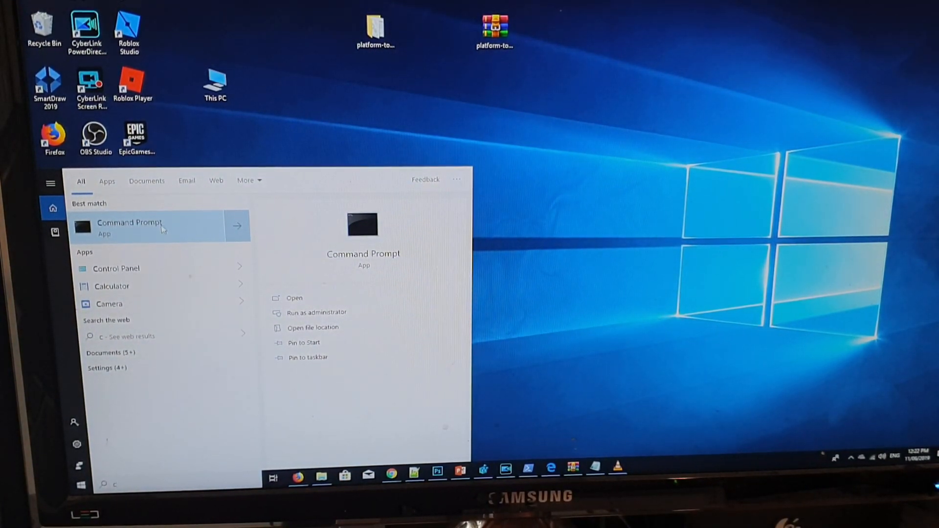
- Search for 'command' and launch Command Prompt from the Best match results
type("ommand")
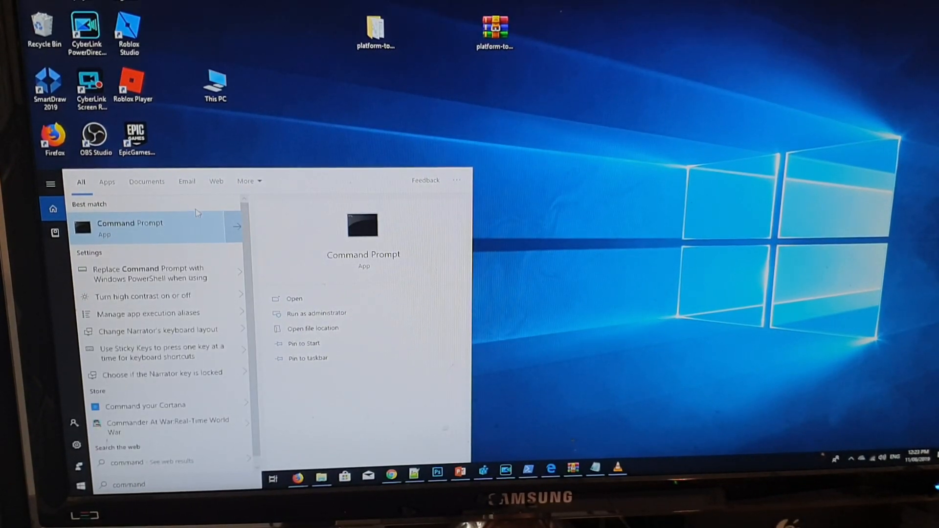
left_click(130, 228)
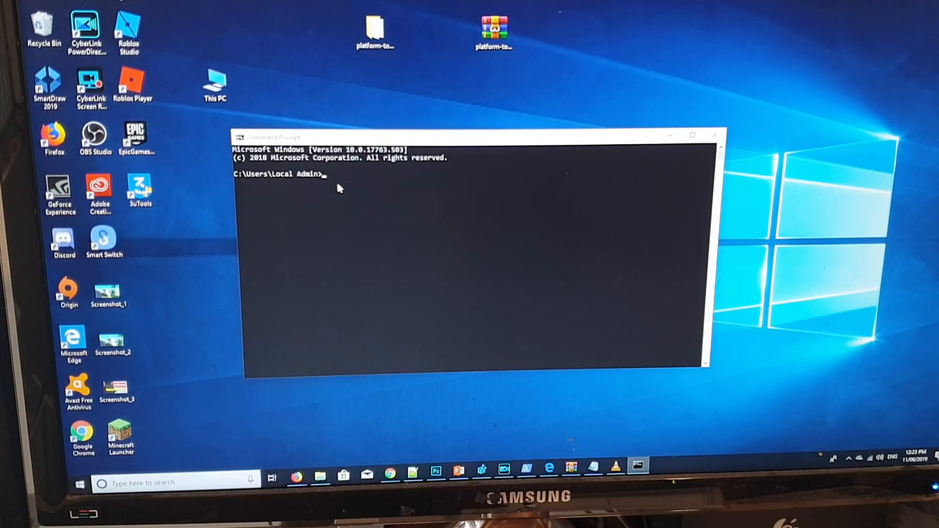
type("cd")
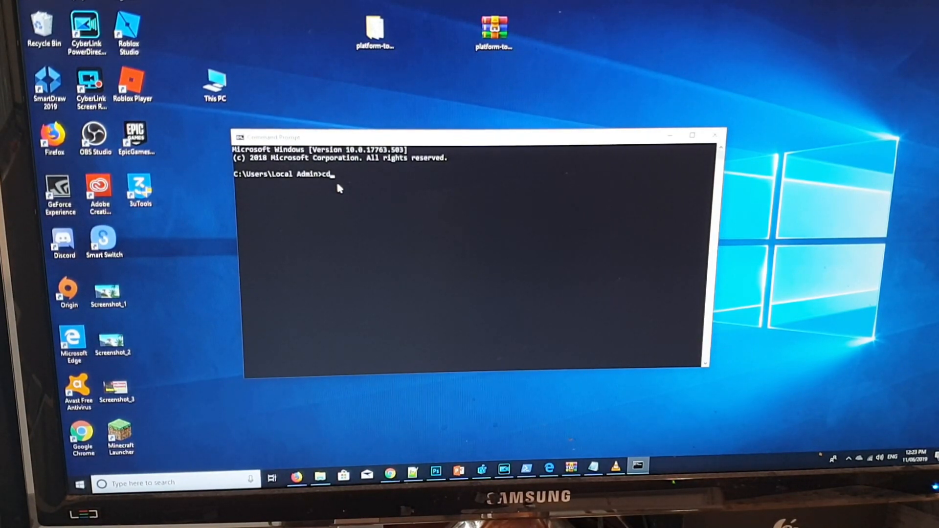
- Change into Desktop\platform-tools with cd desktop and cd plat*, then run adb devices
type("deskto")
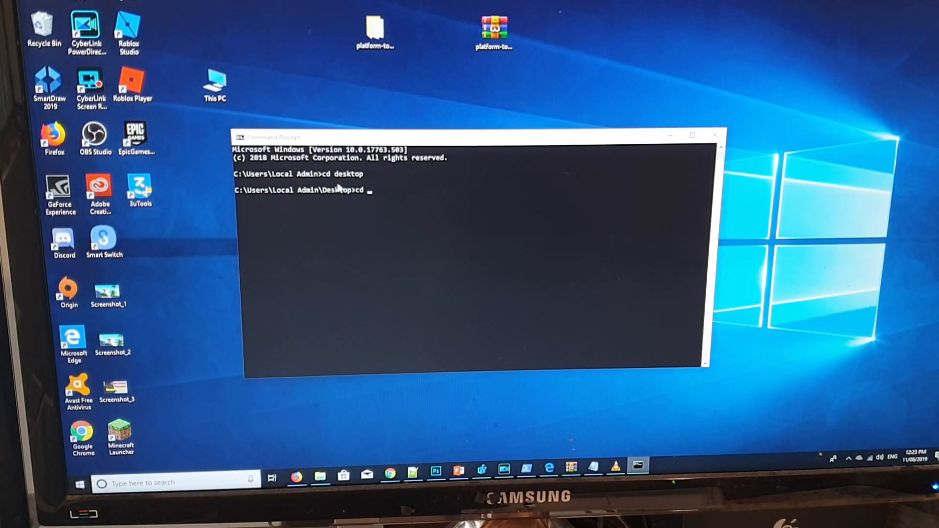
type("plat*")
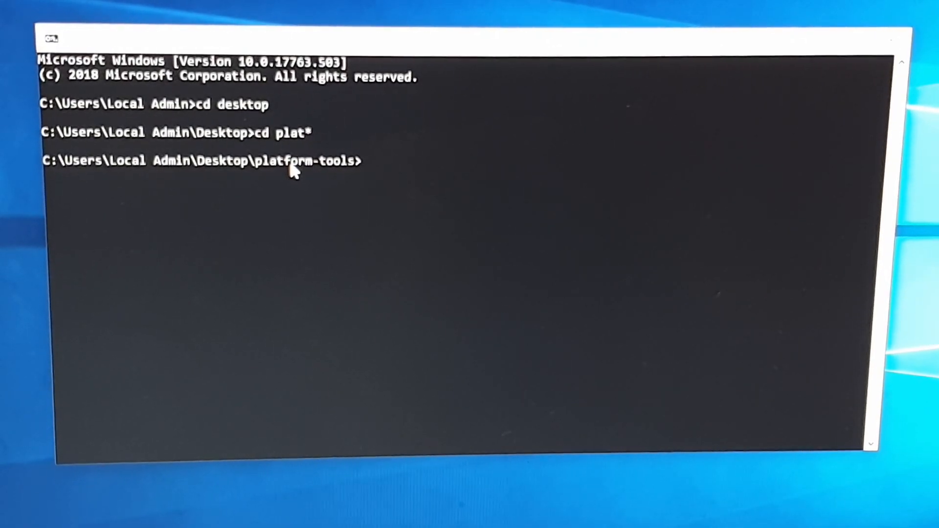
type("adb devices")
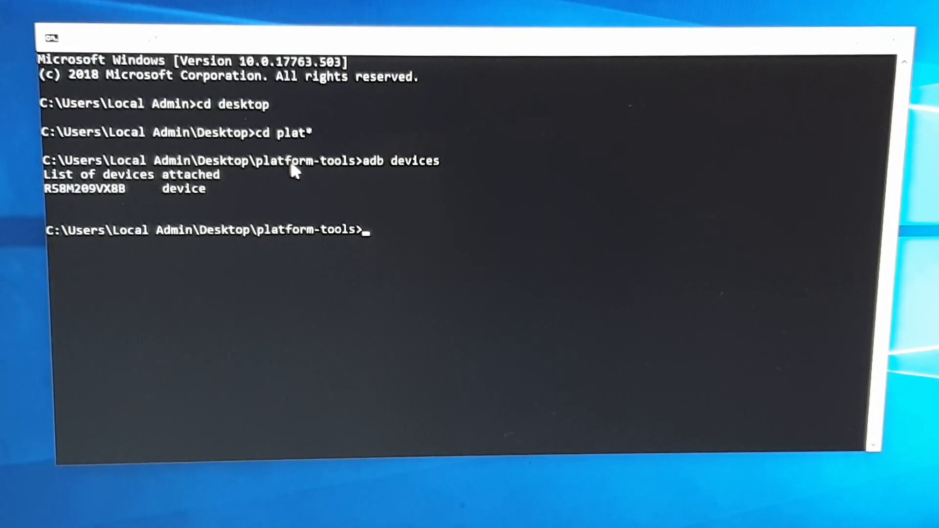
- Start an adb shell and run settings get secure sysui_qs_tiles
type("adb")
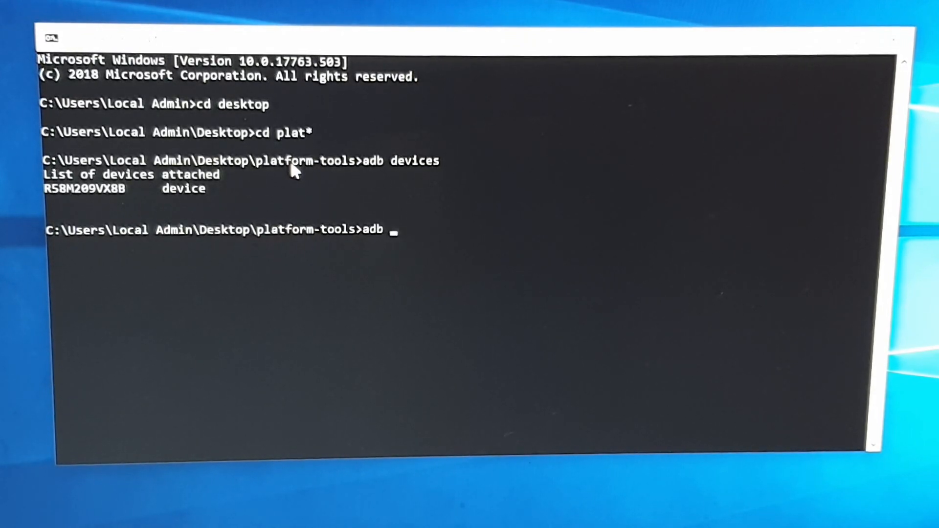
type("shell")
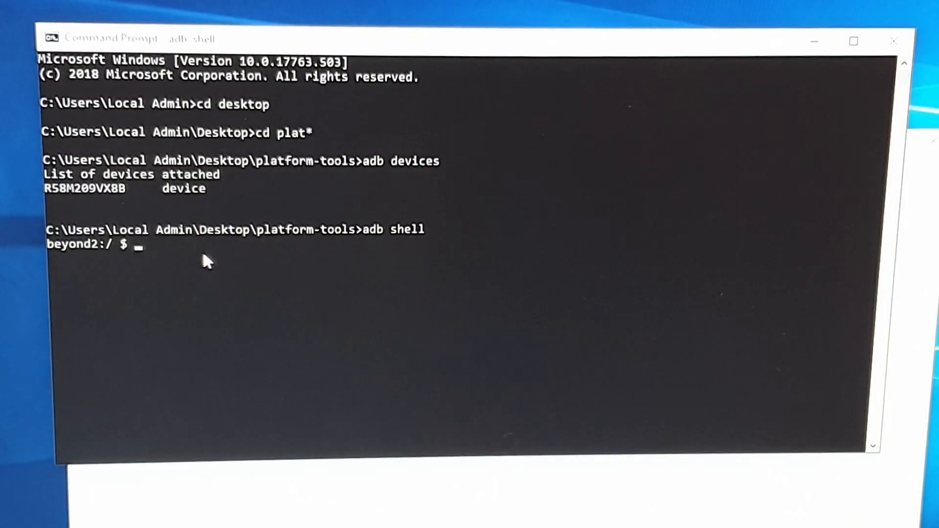
type("settings get secure sysui_qs_tiles")
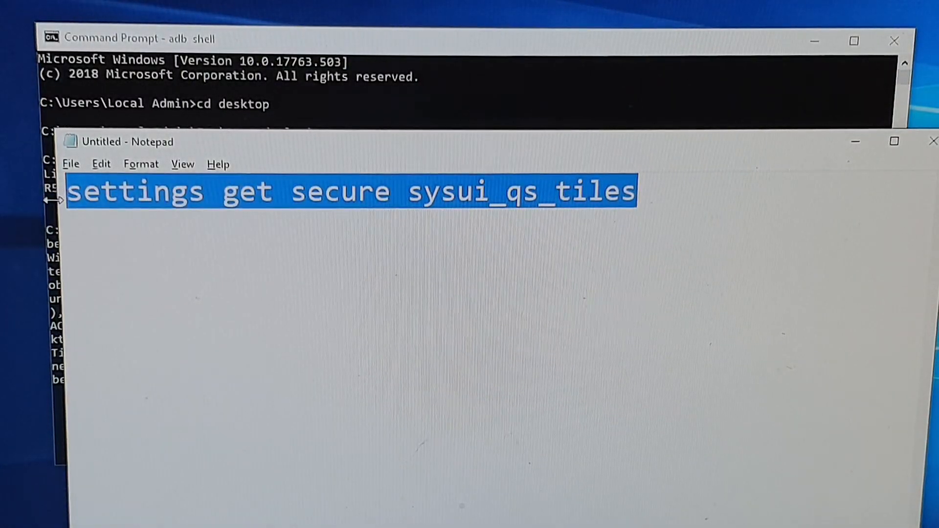
- Replace Notepad's command text with the copied tile list and reduce the font size
key("Delete")
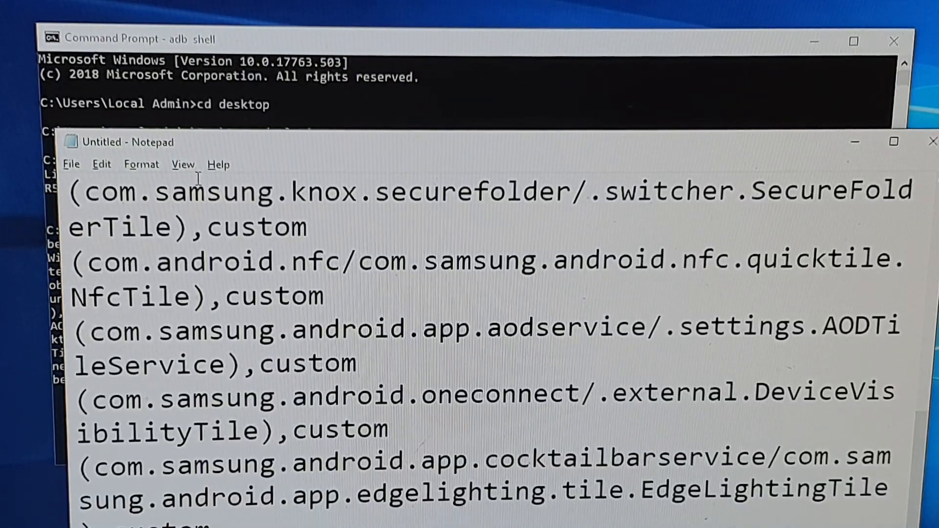
left_click(142, 164)
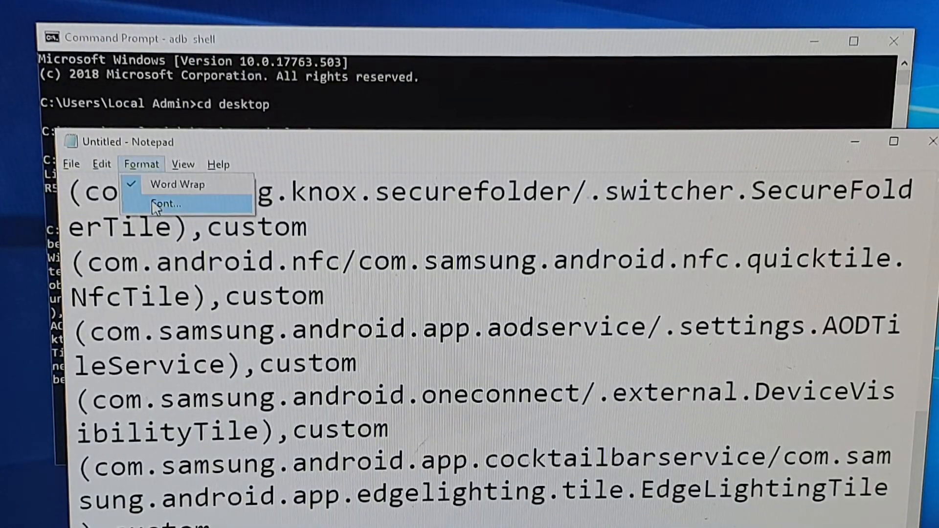
left_click(168, 205)
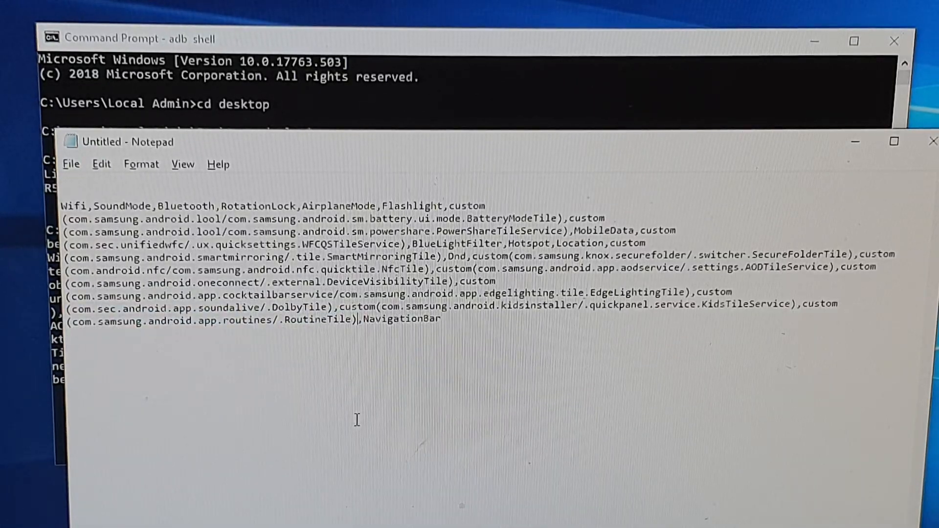
mouse_move(226, 183)
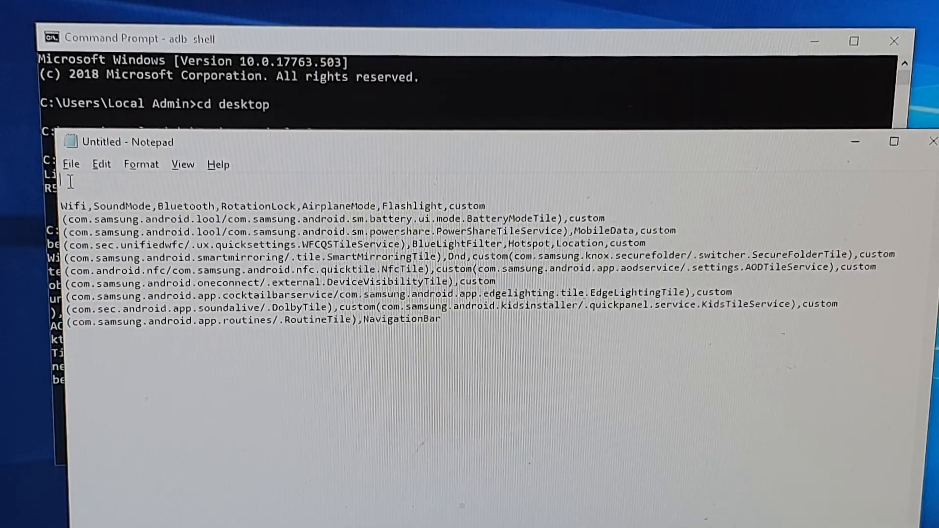
- Write 'settings put secure sysui_qs_tiles' in Notepad with the old list plus MobileData,Hotspot
type("settings put secure sysui_qs_tiles \"YOUROLDLIST,MobileData,Hotspot\"")
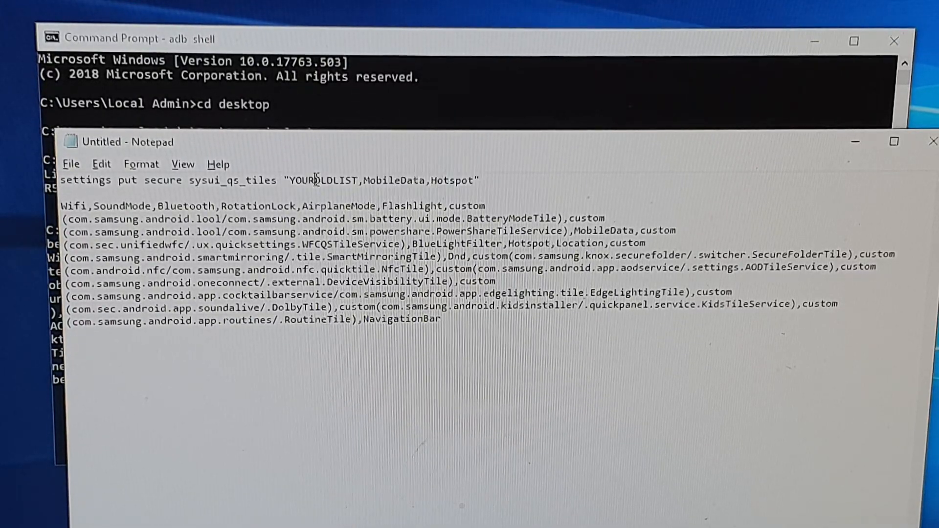
double_click(322, 181)
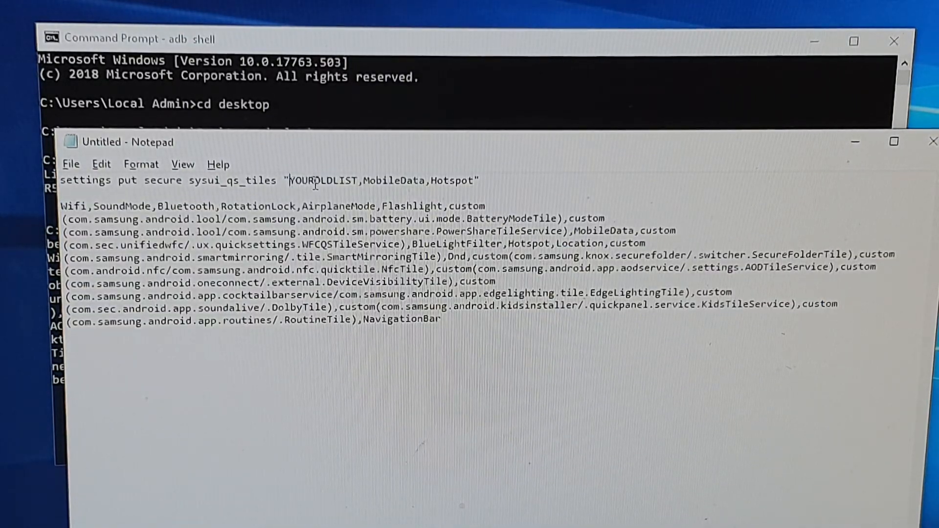
double_click(322, 181)
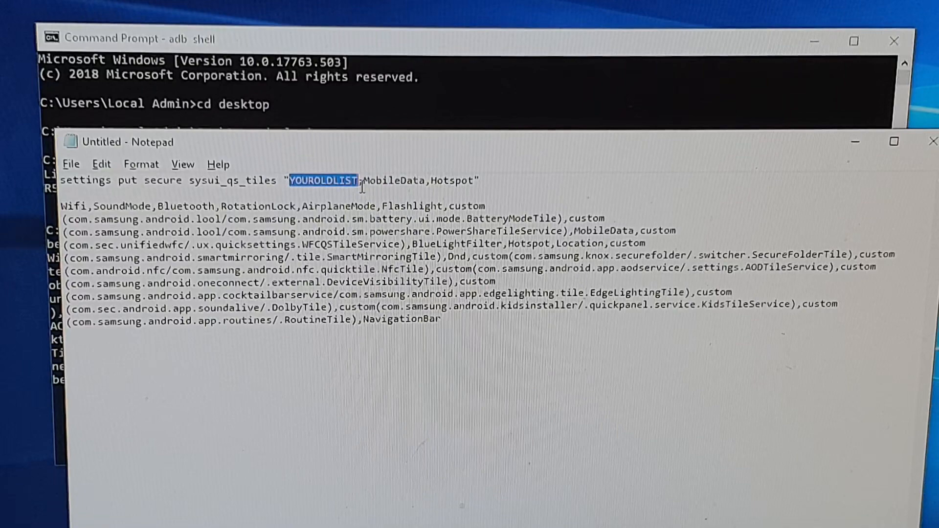
key("Delete")
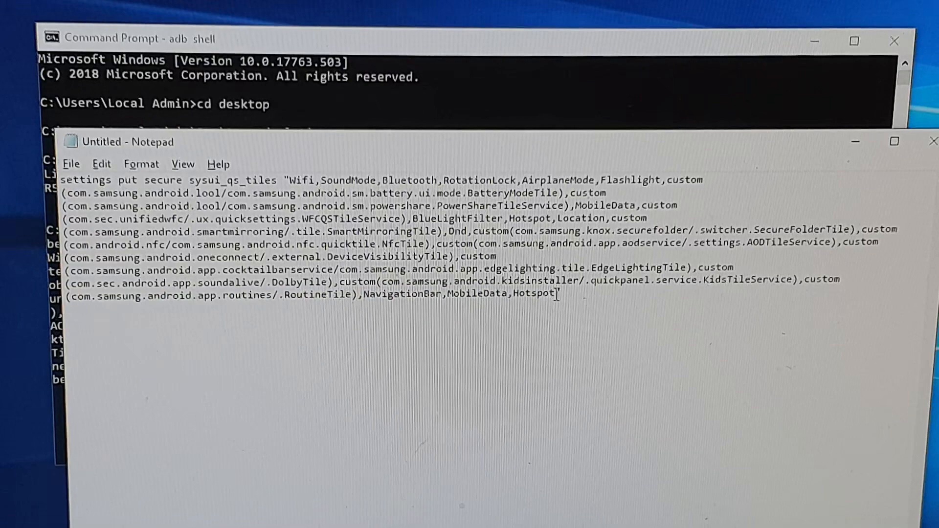
key("BackSpace")
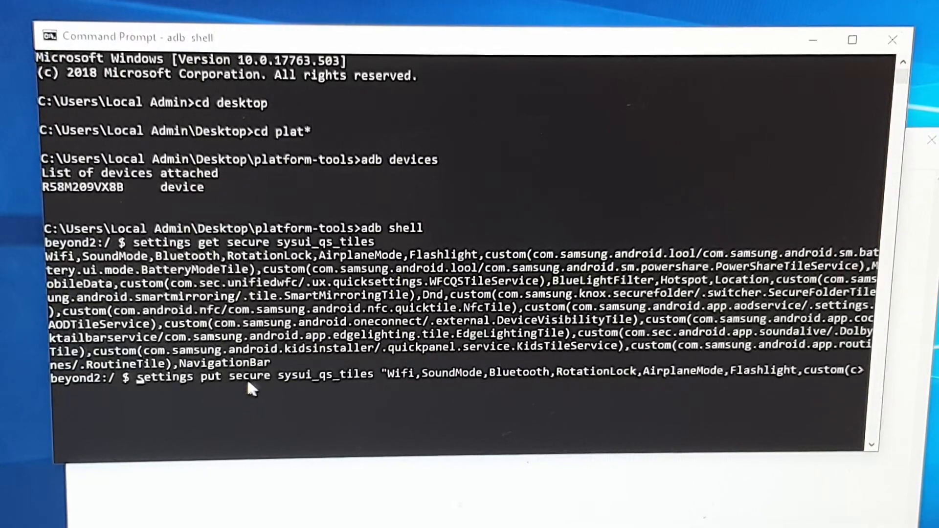
mouse_move(331, 395)
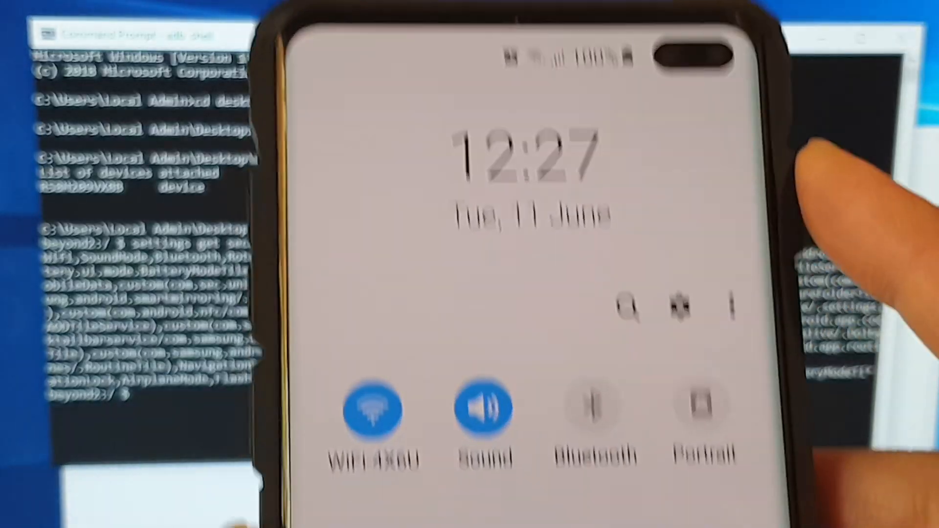
- Rerun the tile command without ',MobileData,Hotspot' and browse the phone's quick panel pages
scroll("down", 3)
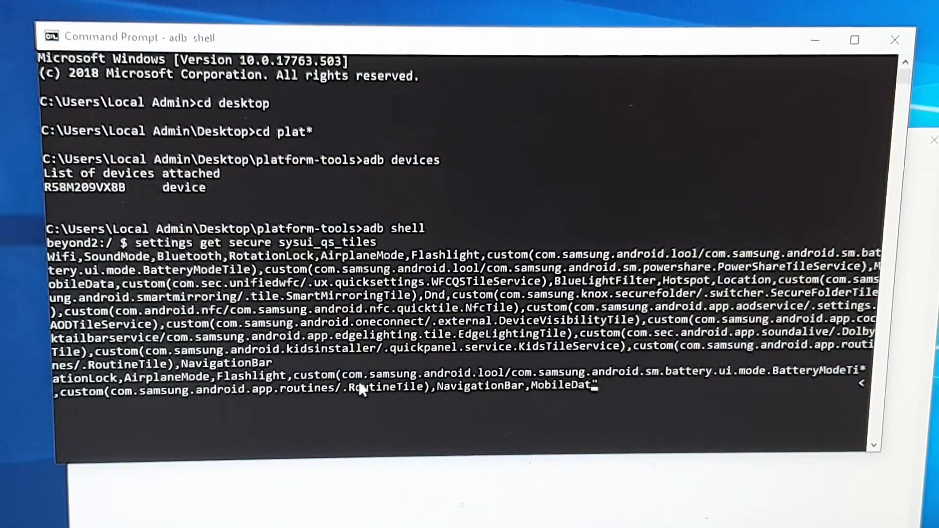
key("backspace")
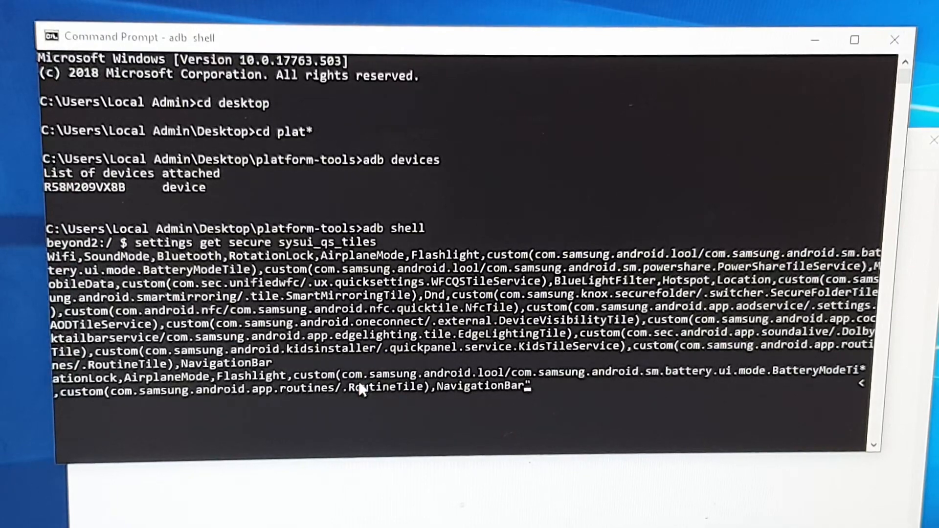
key("Enter")
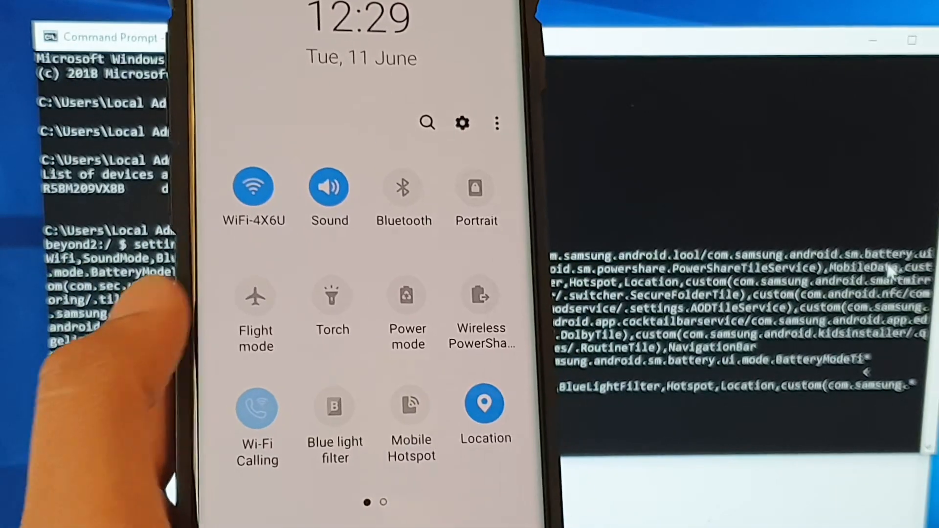
scroll("left", 3)
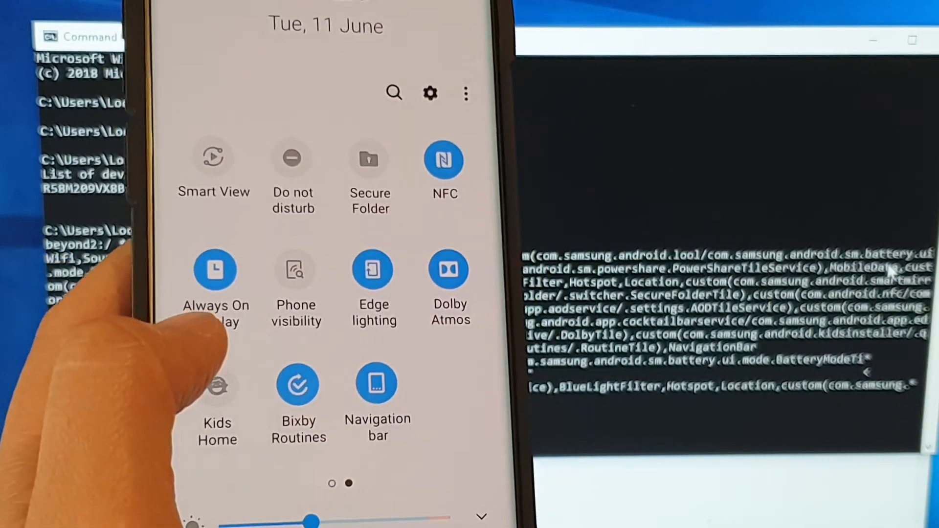